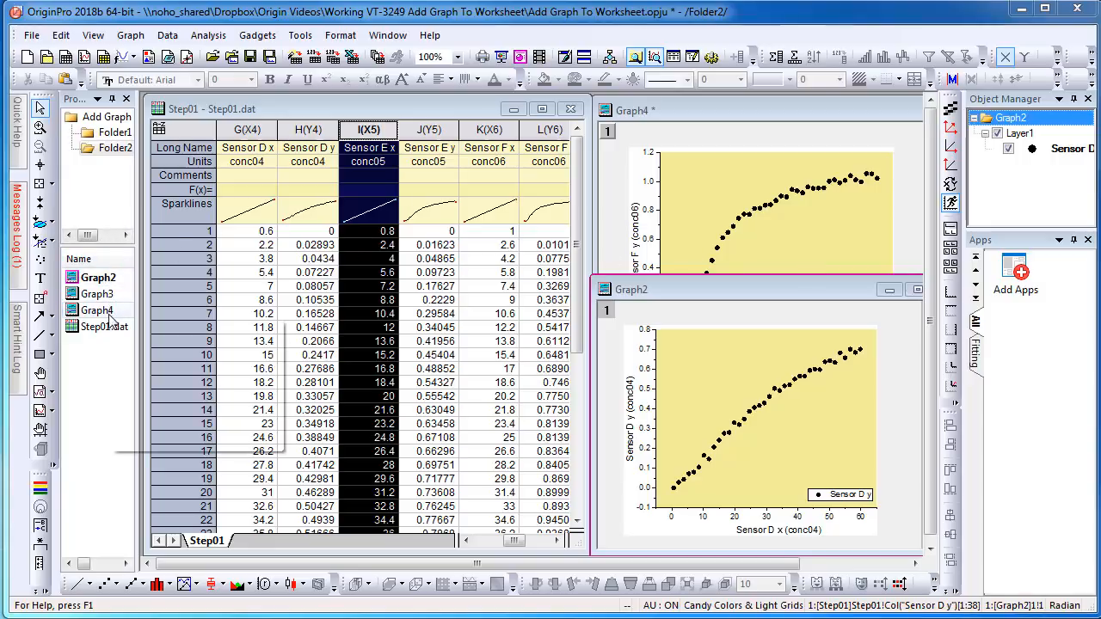
- Bring up the context menu of the Step01 sheet tab
right_click(207, 540)
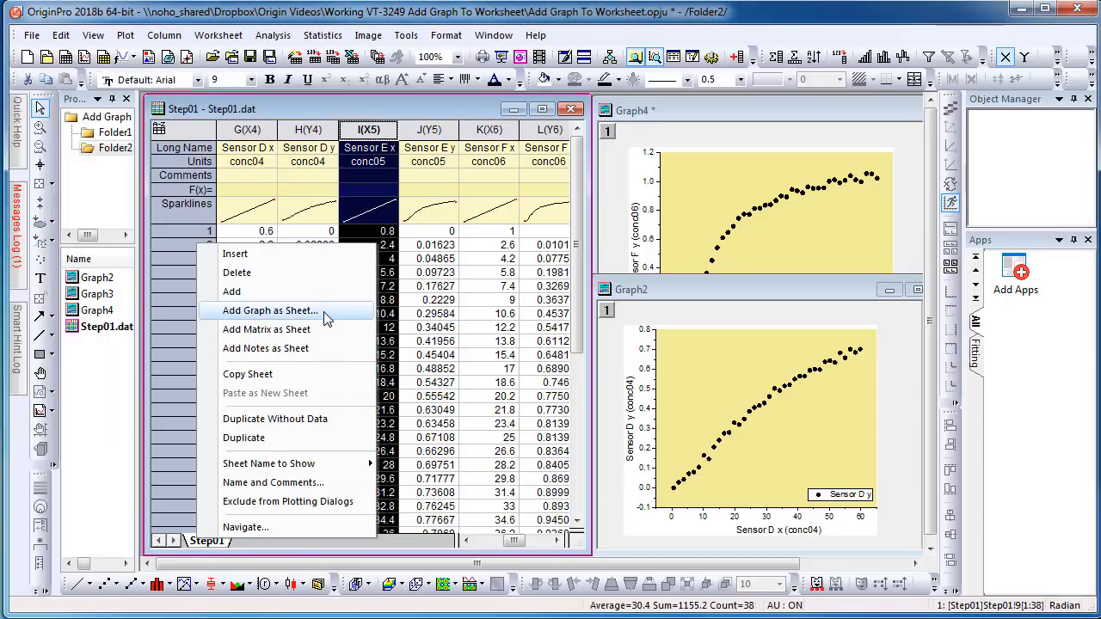
- Start Add Graph as Sheet and pick the Graph4 window as the graph to embed
left_click(270, 310)
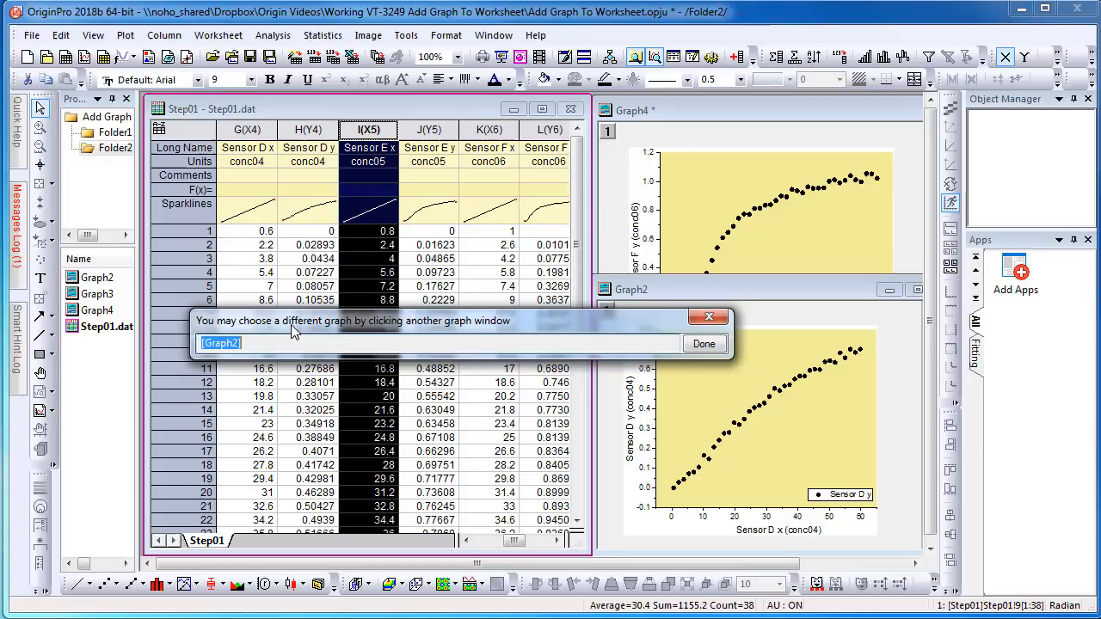
mouse_move(485, 311)
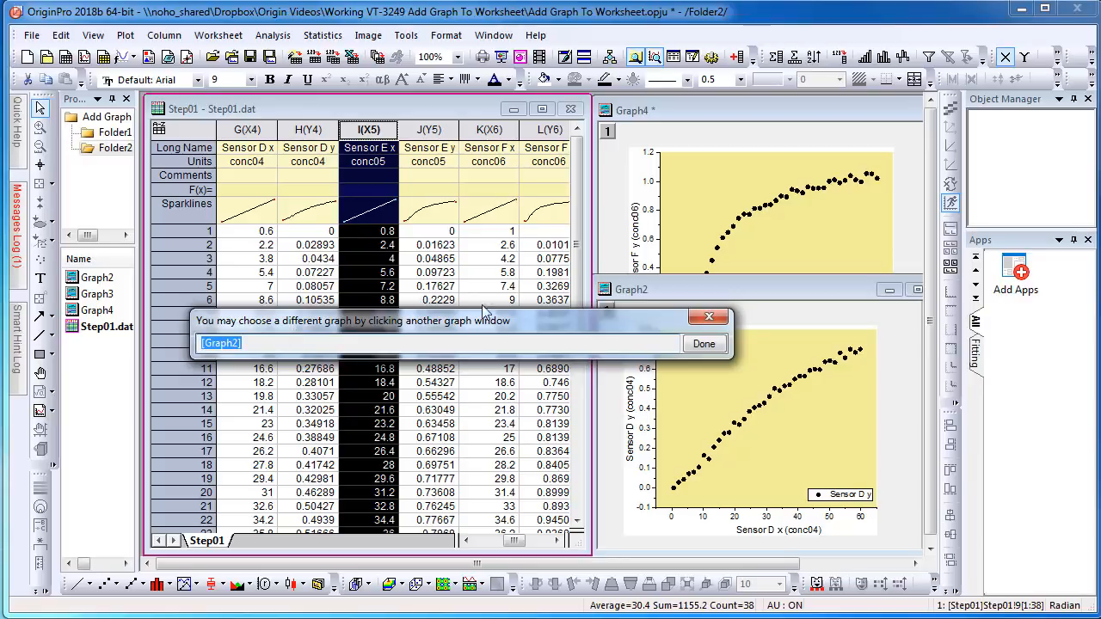
left_click(640, 110)
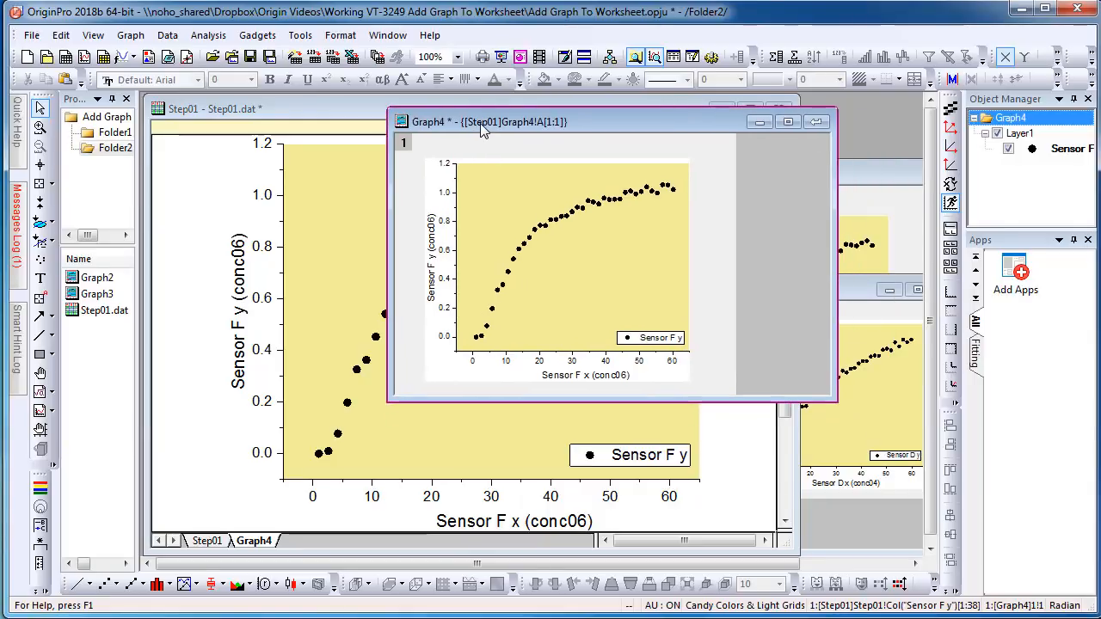
mouse_move(657, 322)
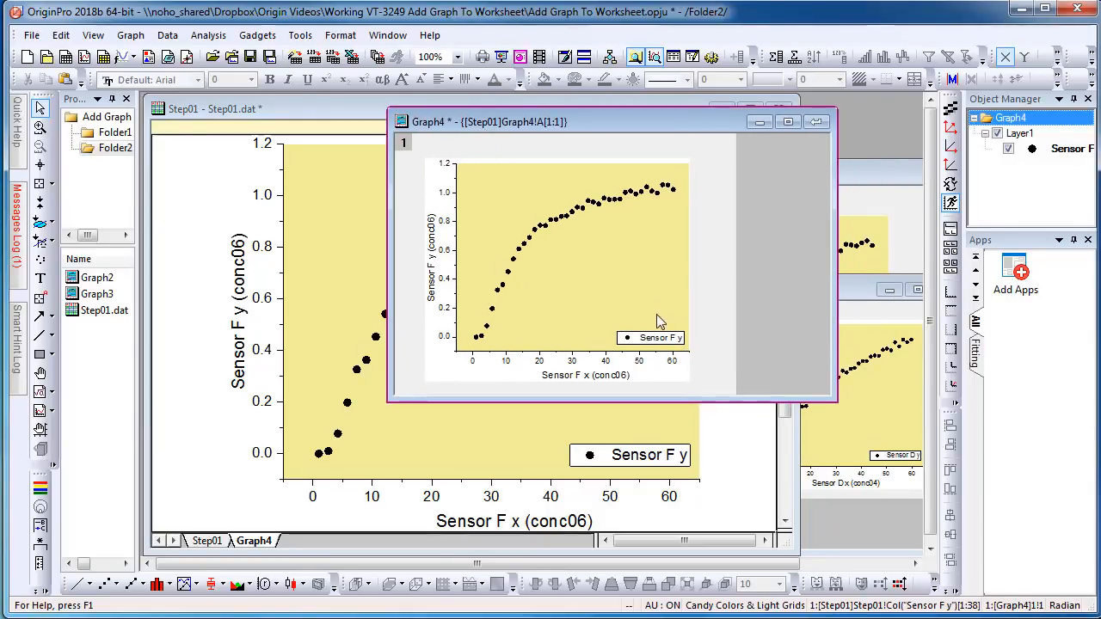
- Drag the Sensor F legend of embedded Graph4 to the plot's upper-left corner
left_click_drag(650, 337, 499, 177)
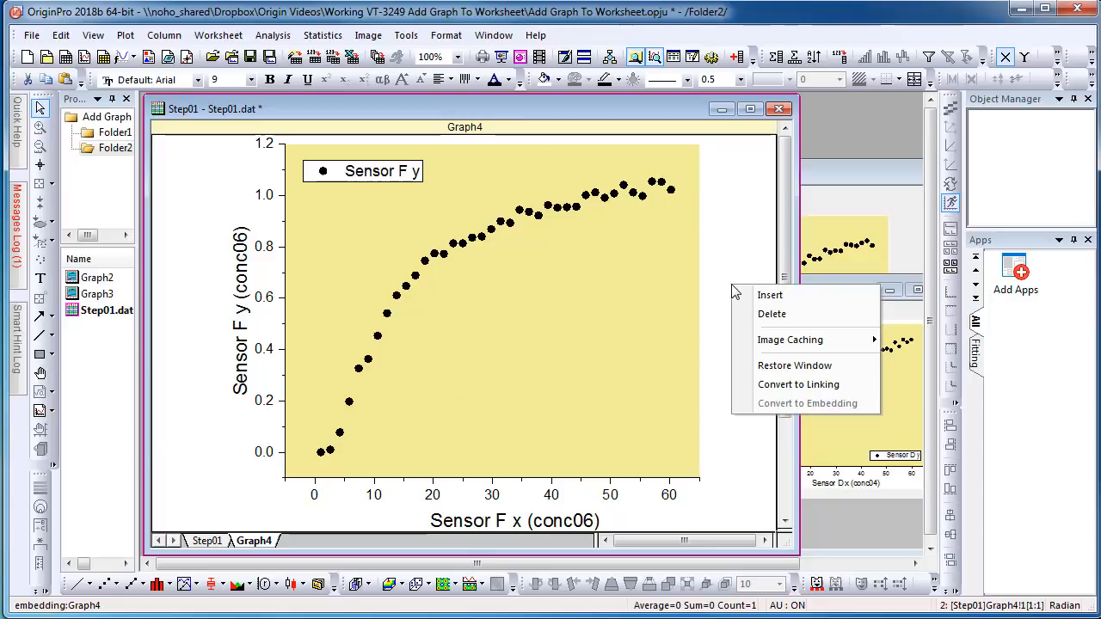
mouse_move(795, 364)
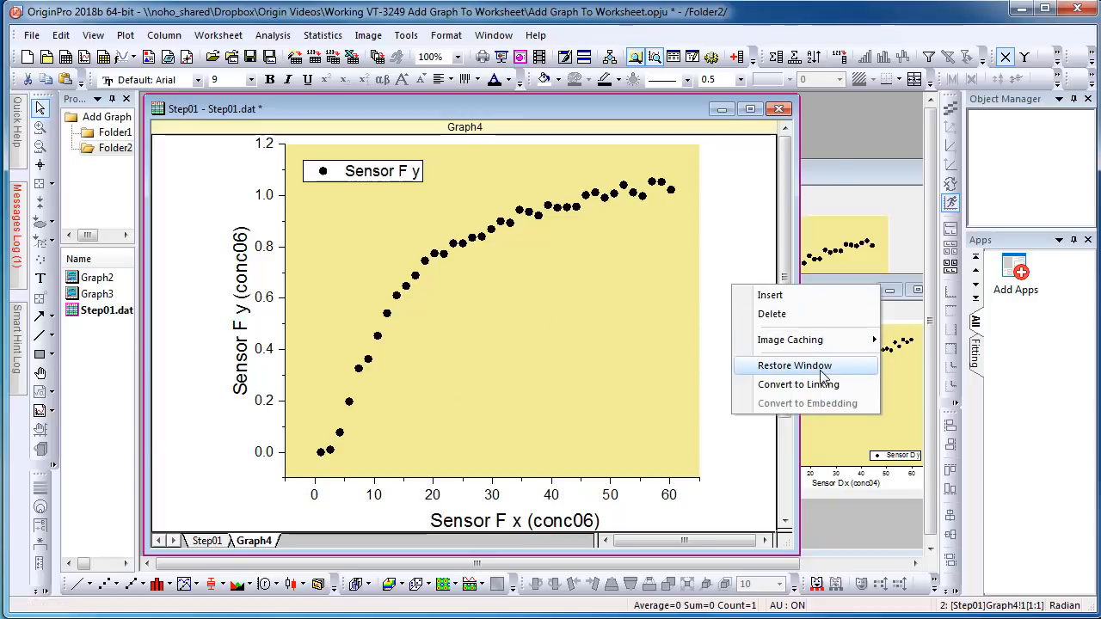
- Restore the embedded Graph4 sheet to its own standalone graph window
left_click(795, 365)
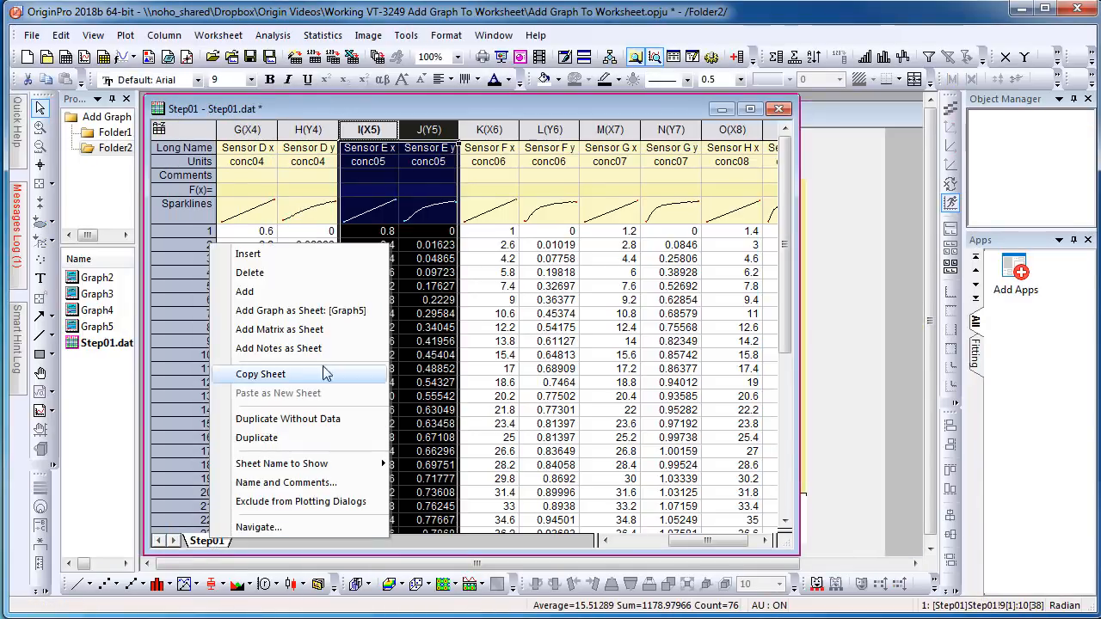
mouse_move(325, 310)
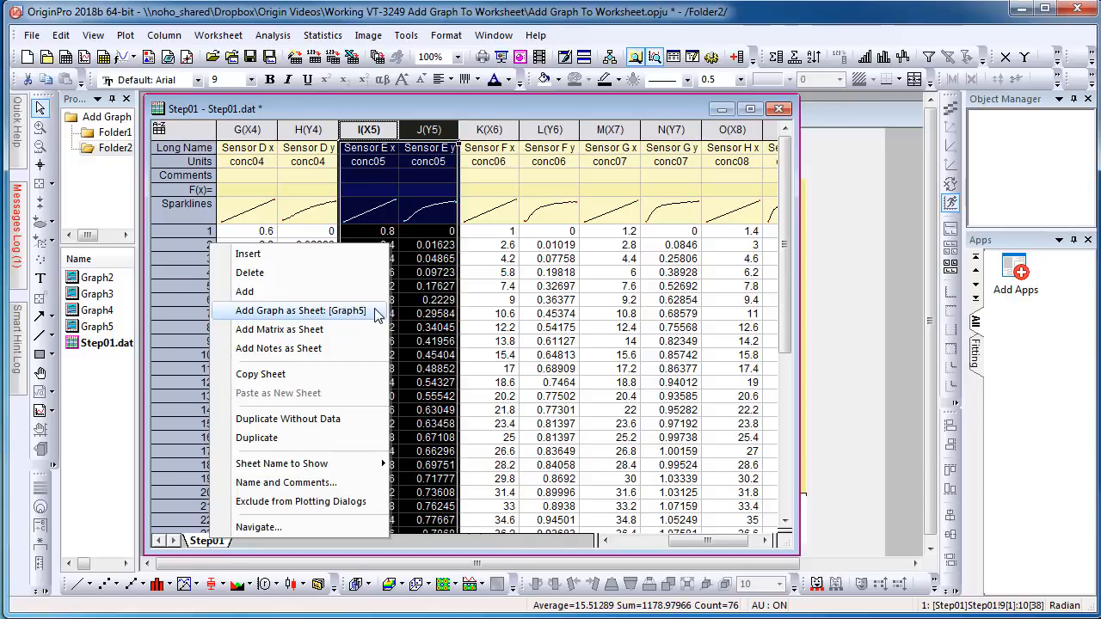
- Embed Graph5 as a new sheet in the Step01 workbook
left_click(301, 309)
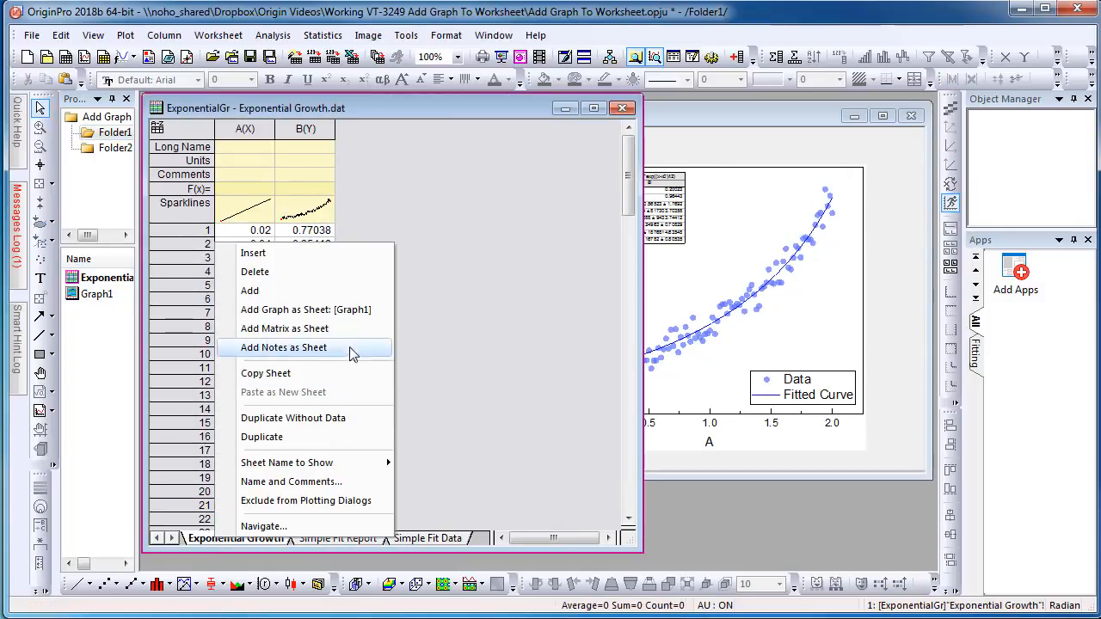
mouse_move(353, 309)
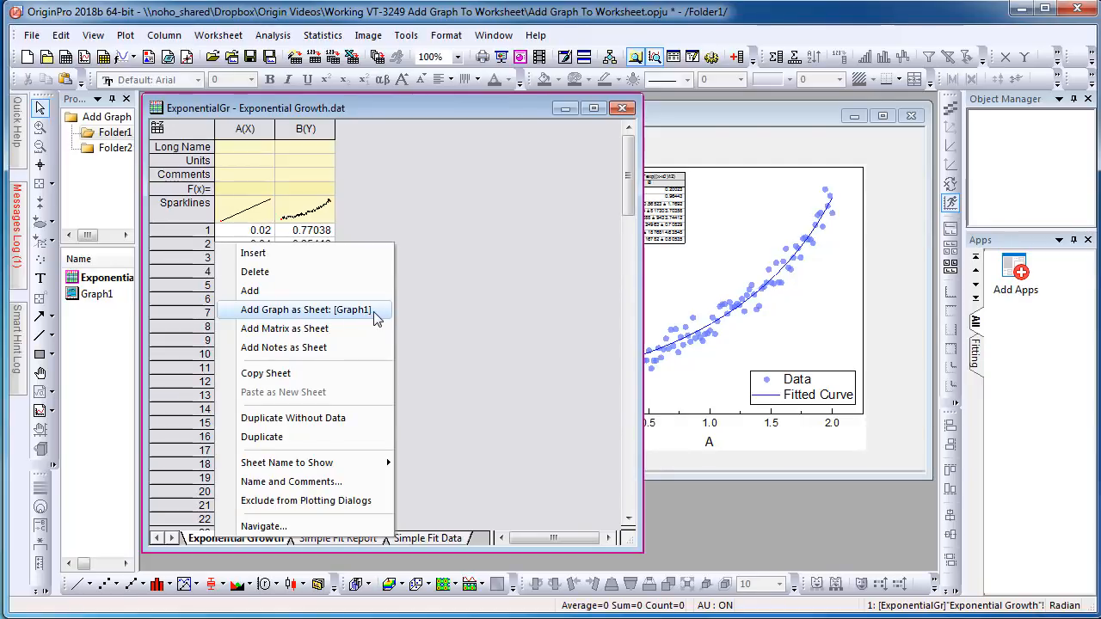
- Embed Graph1 with its fitted curve as a sheet in Exponential Growth
left_click(304, 310)
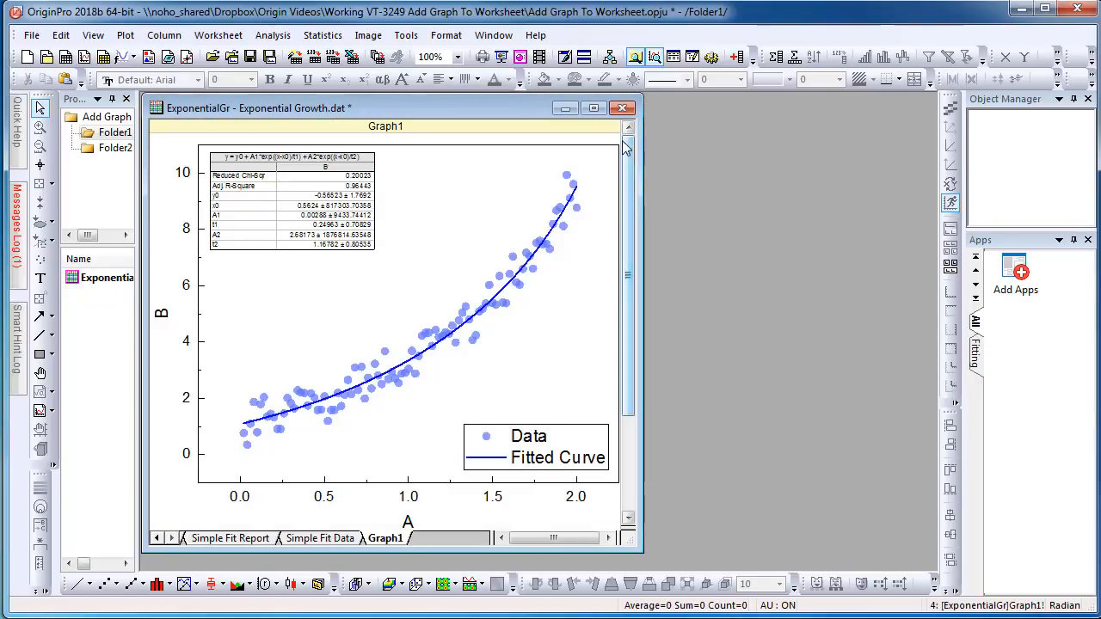